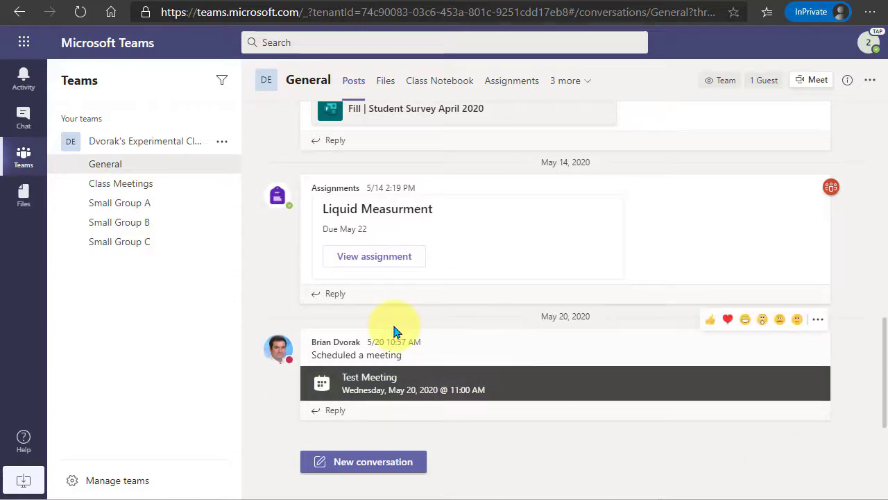
mouse_move(263, 241)
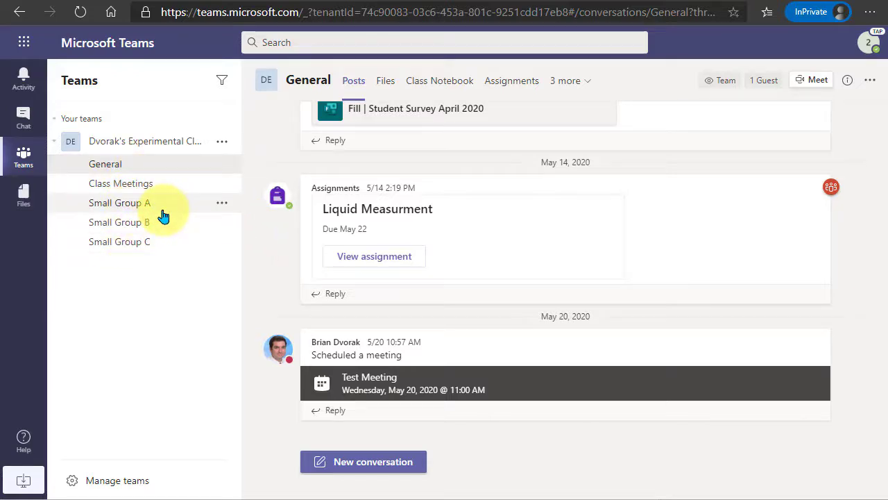
mouse_move(158, 270)
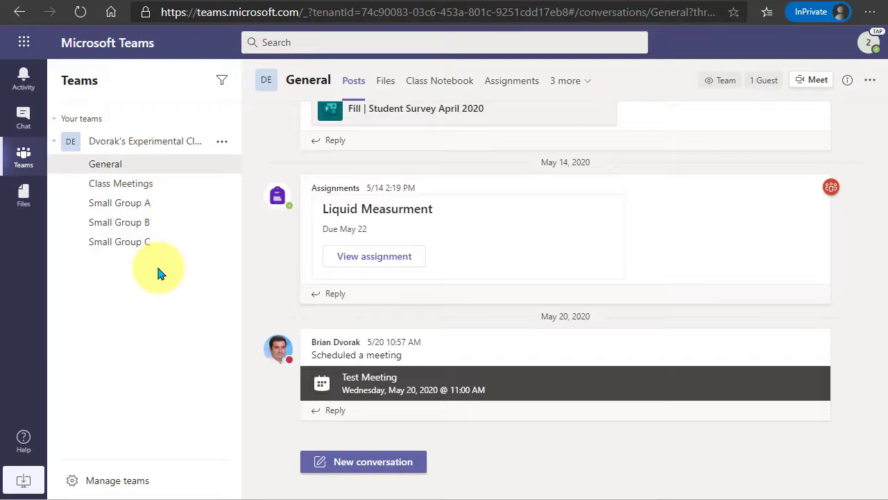
mouse_move(120, 203)
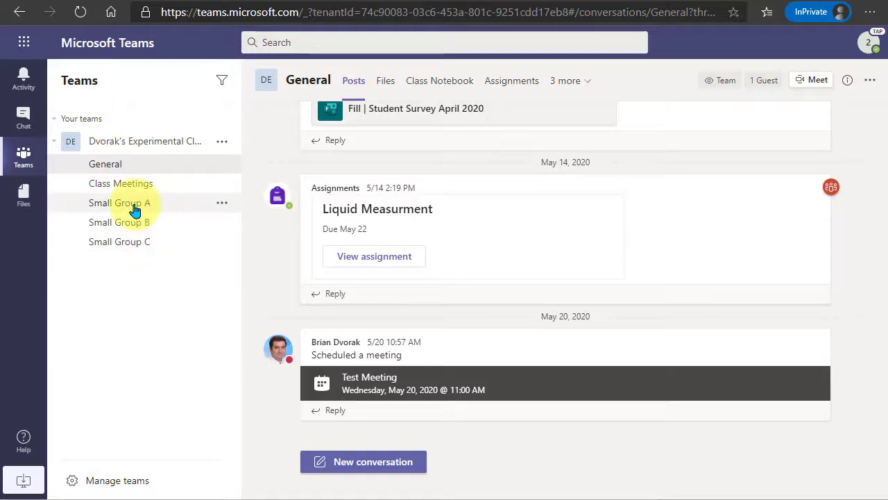
Open the Small Group A channel from the class team's channel list.
left_click(119, 203)
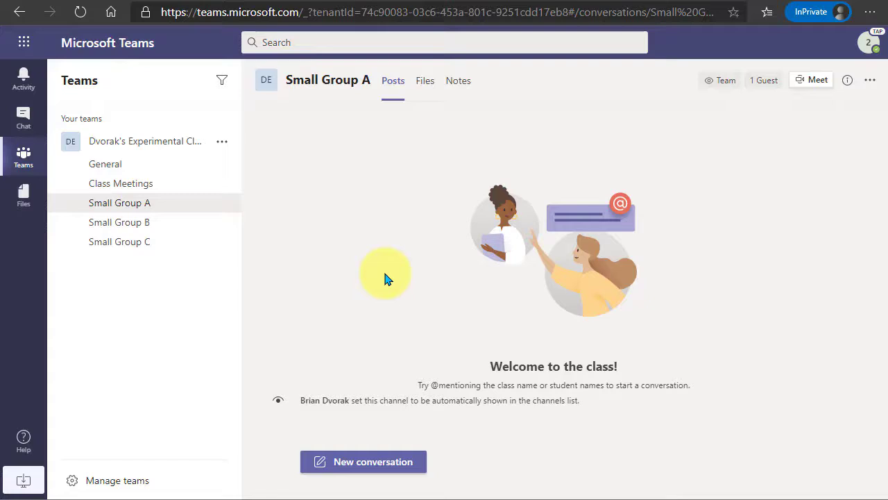
mouse_move(410, 323)
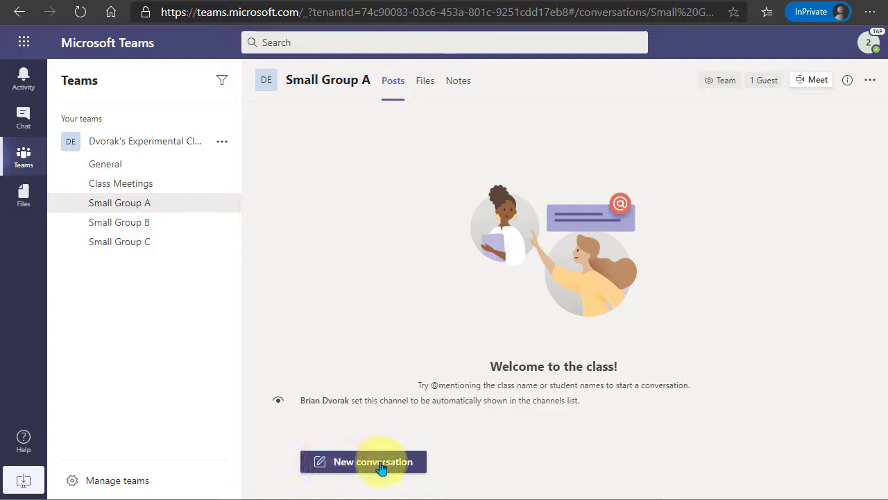
mouse_move(487, 458)
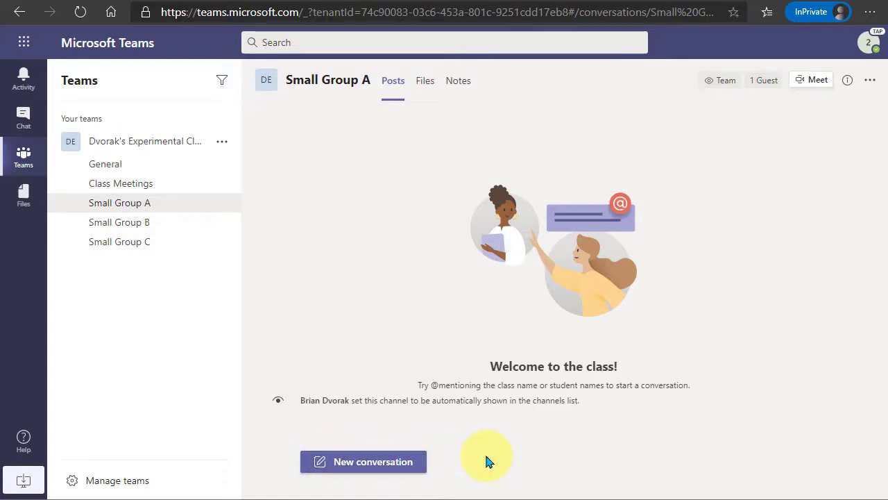
Post a 'Welcome to the Group A Room' announcement about collaborating and group meetings.
left_click(372, 461)
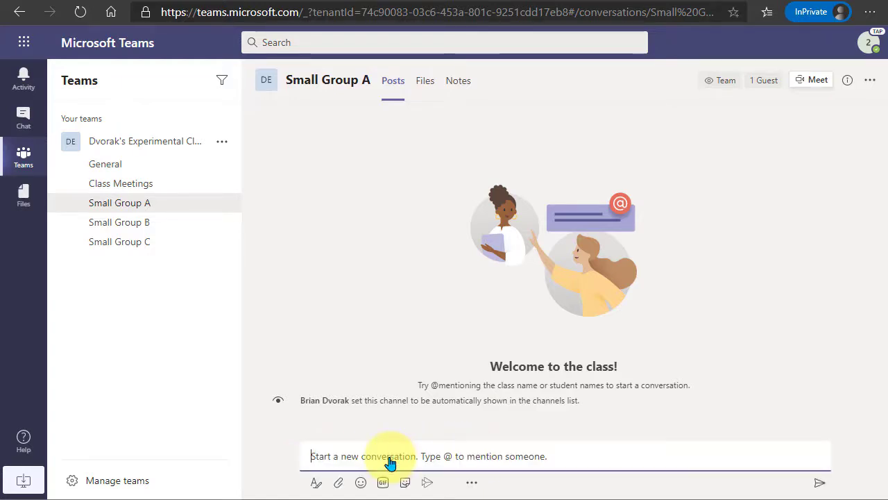
type("Welcome to the Group A Room")
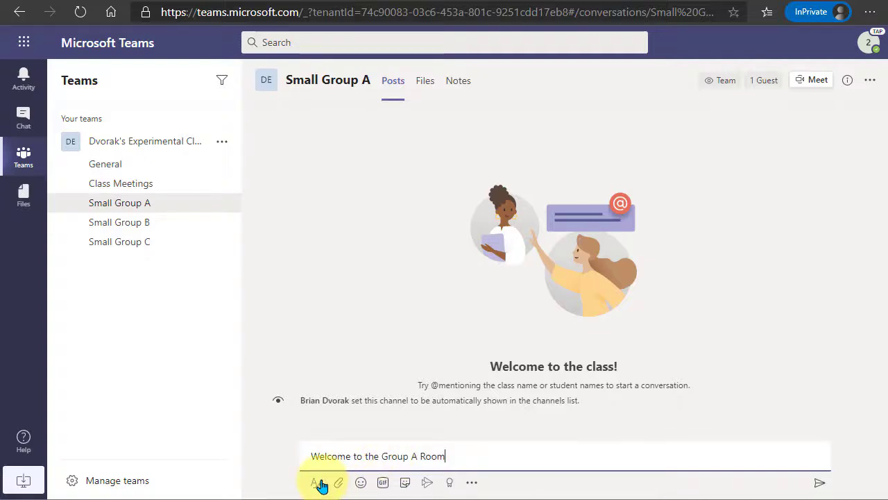
left_click(317, 482)
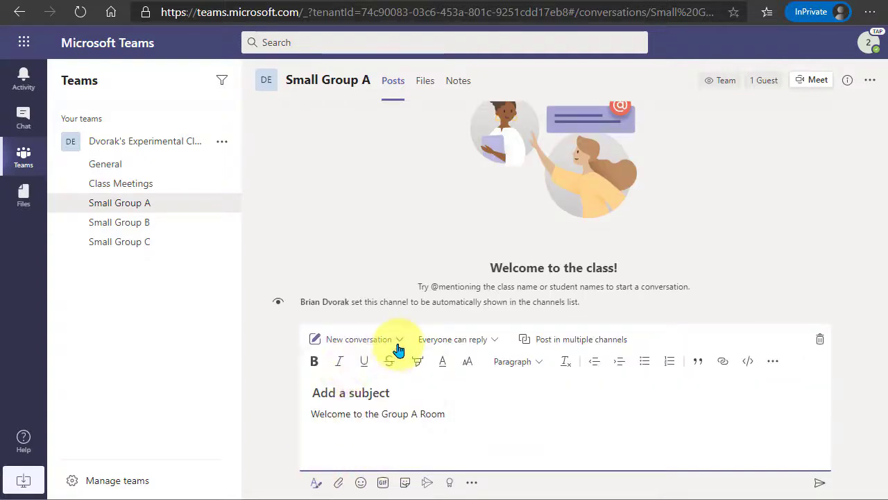
left_click(399, 338)
type(". We will collaborate here and conduct our gr")
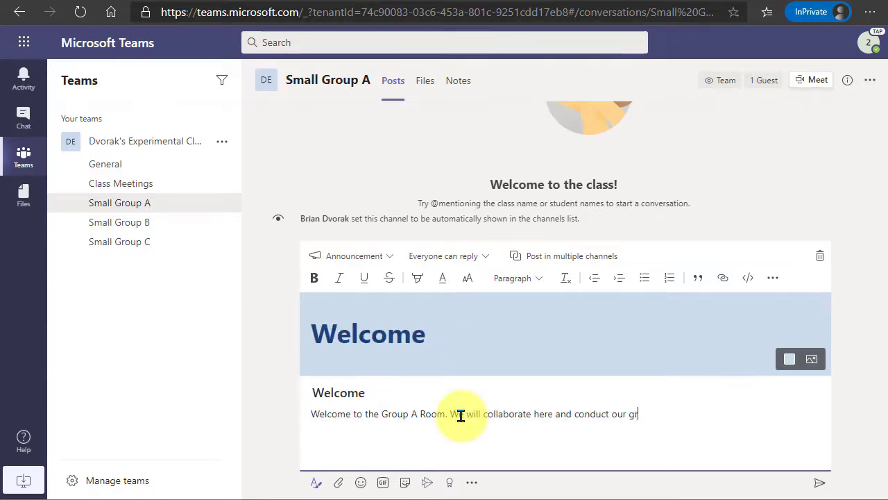
type("oup meetings.")
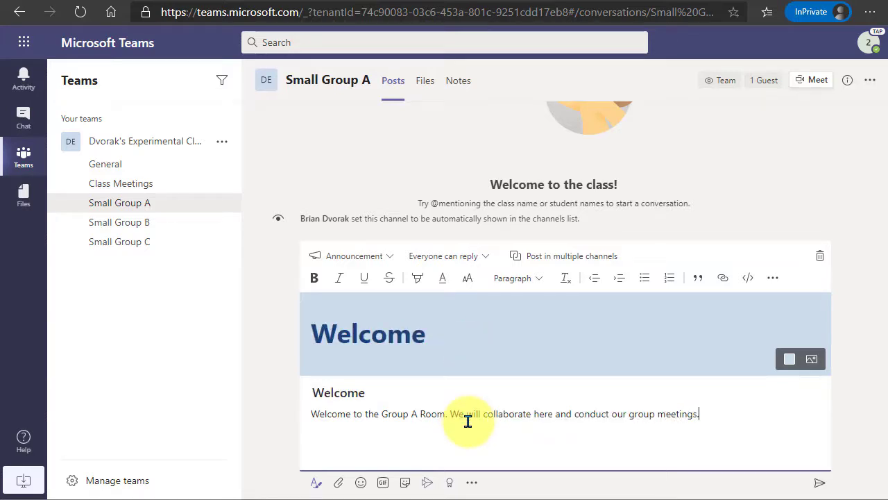
left_click(819, 482)
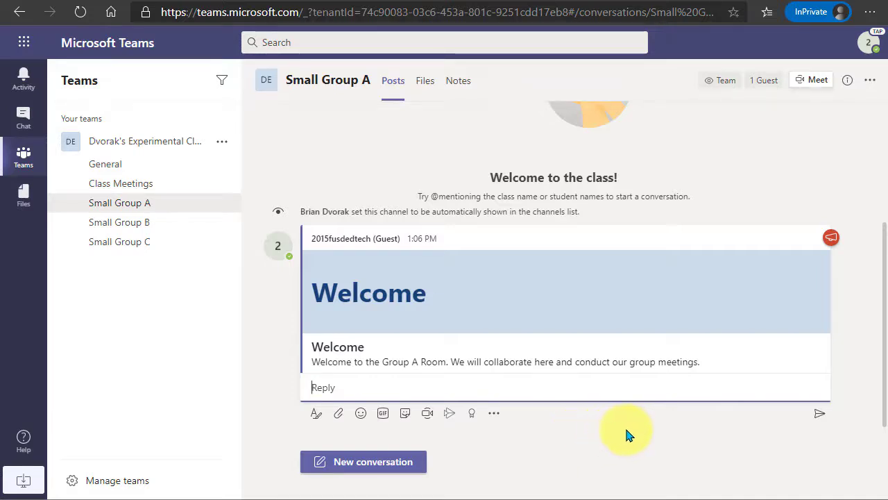
mouse_move(708, 427)
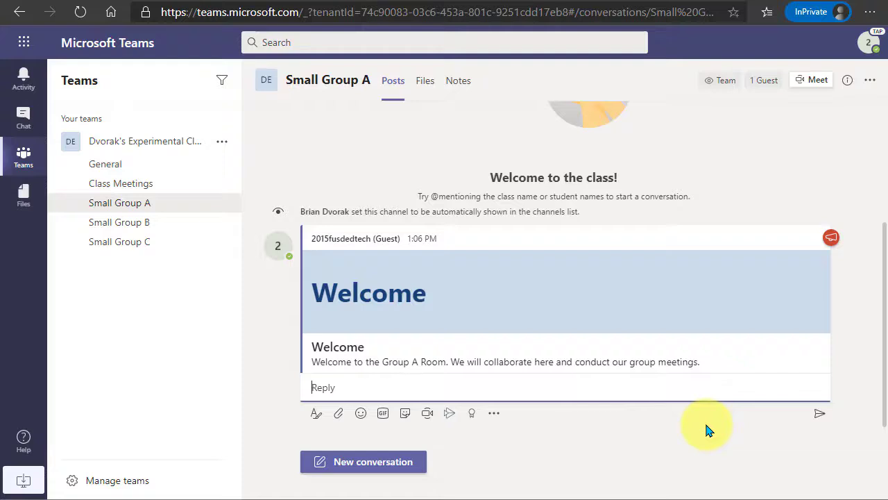
mouse_move(708, 153)
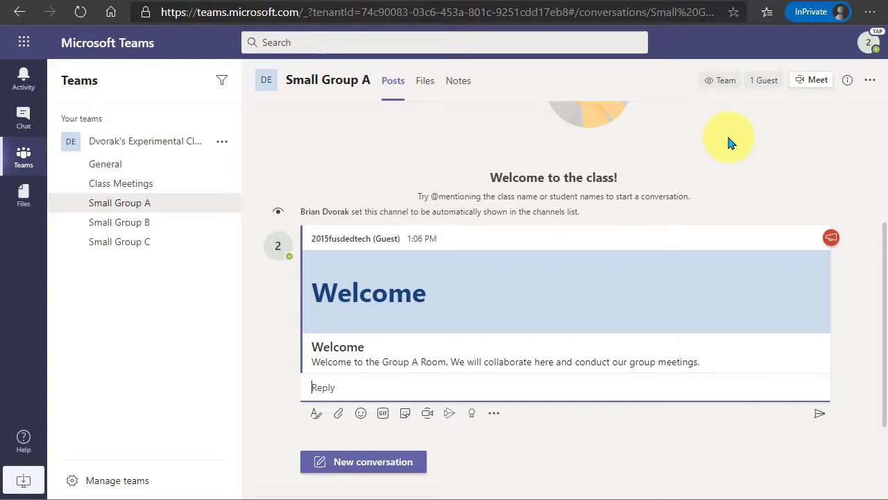
mouse_move(818, 80)
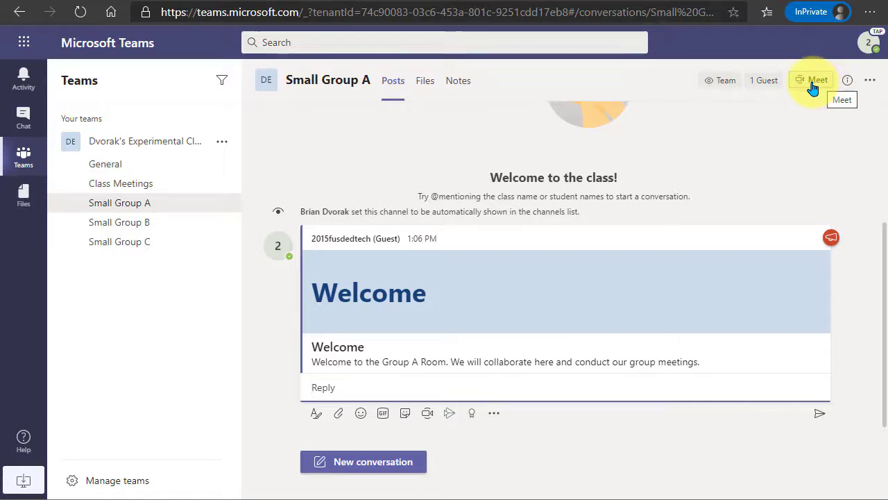
mouse_move(805, 118)
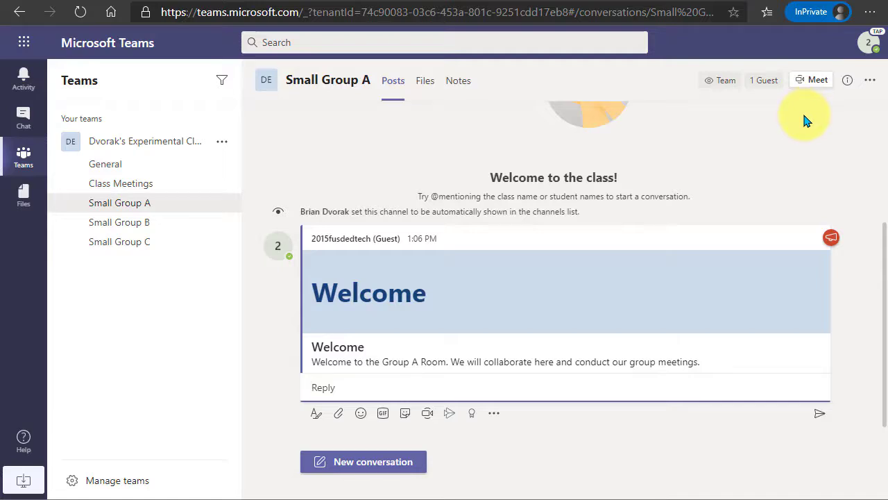
Start a channel meeting with Meet and allow browser microphone and camera access.
left_click(813, 79)
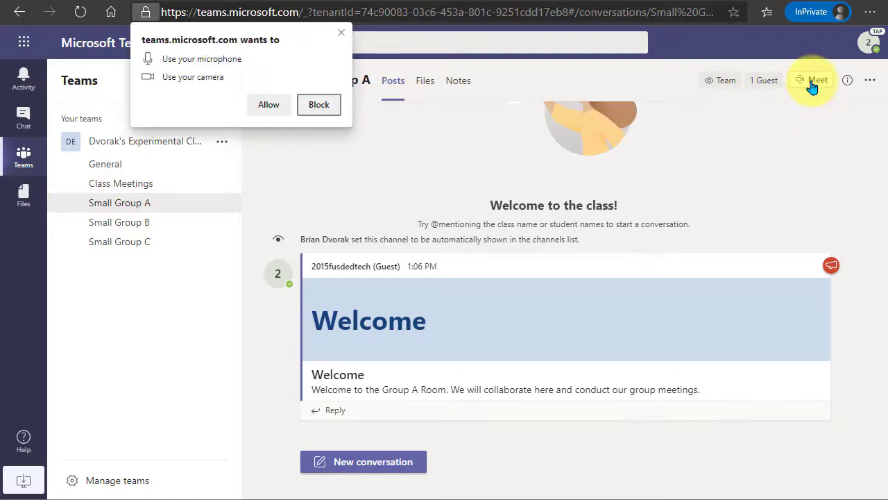
left_click(812, 80)
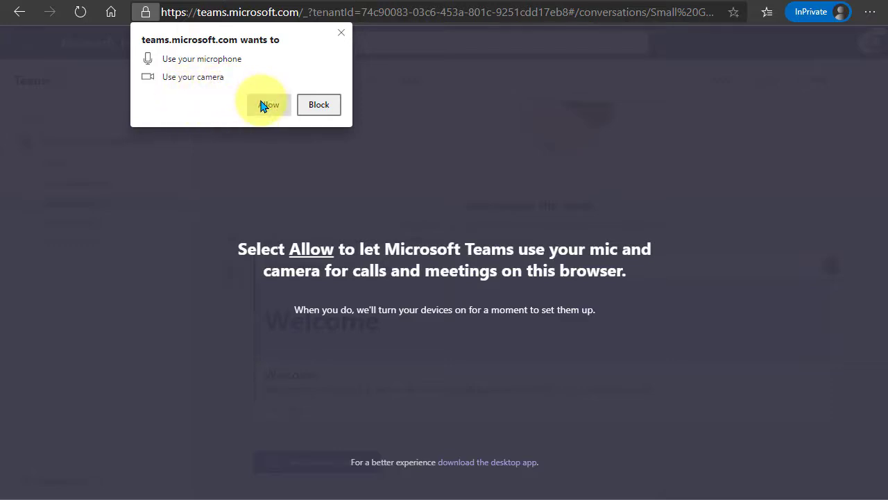
left_click(269, 104)
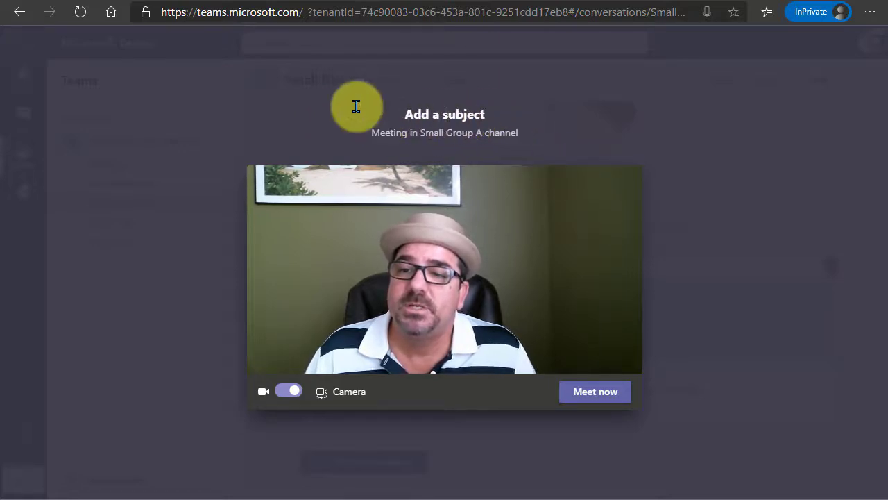
Title the meeting 'Group A' and start it immediately with the camera on.
type("Gropu")
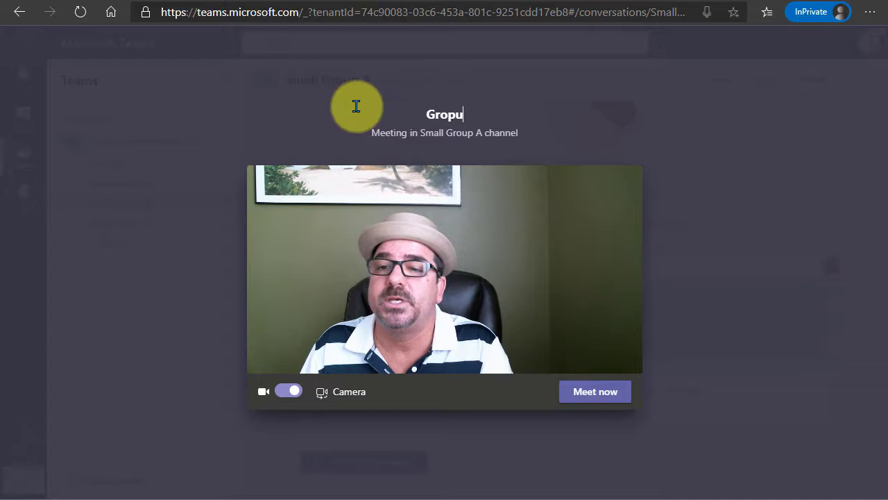
type("Group A")
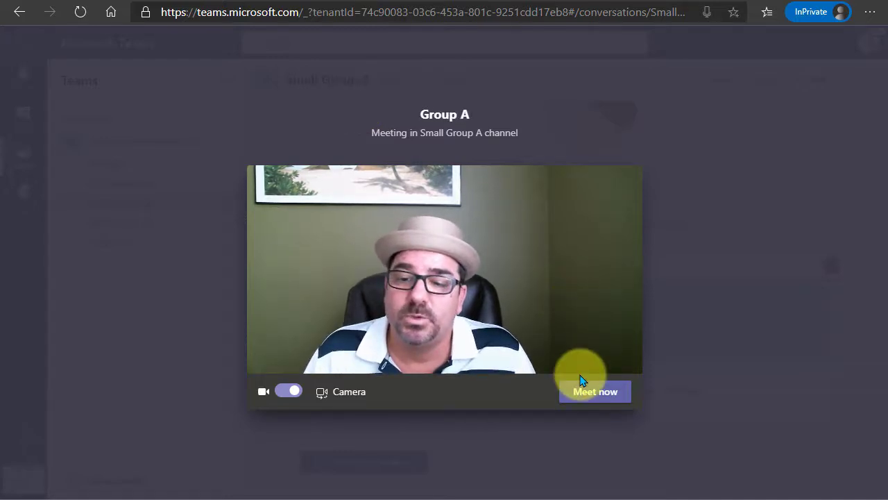
left_click(595, 391)
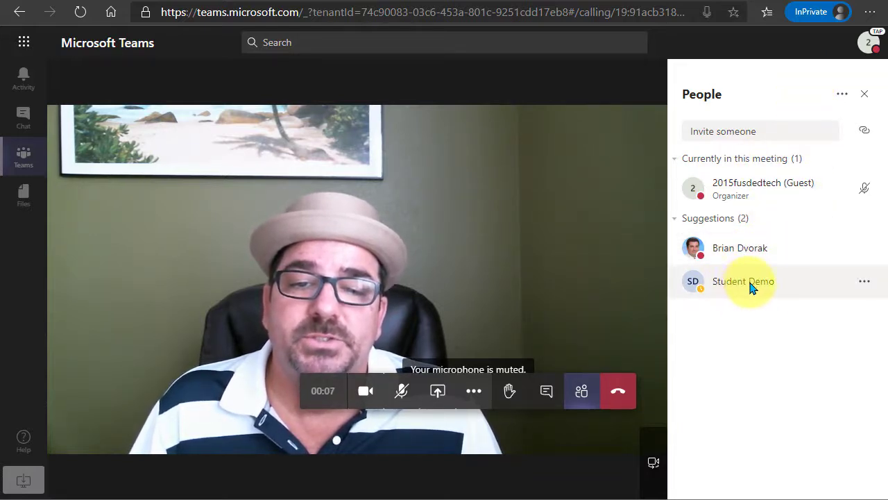
mouse_move(743, 281)
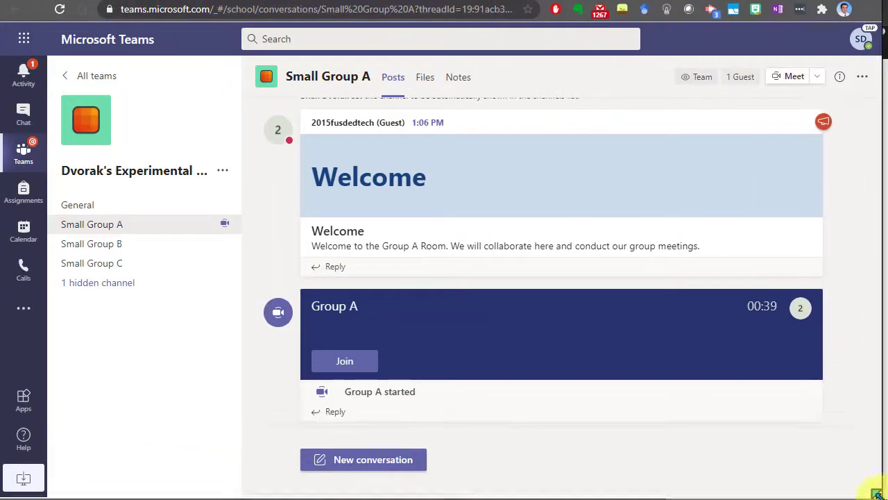
mouse_move(267, 314)
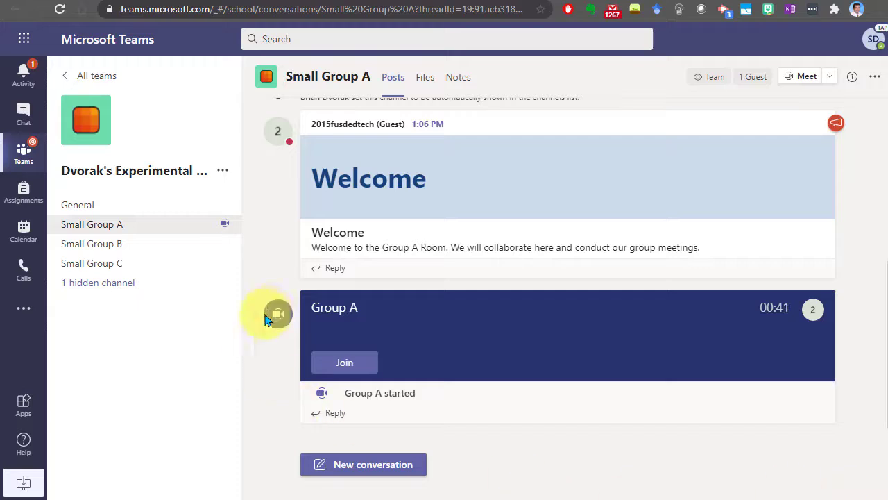
mouse_move(263, 232)
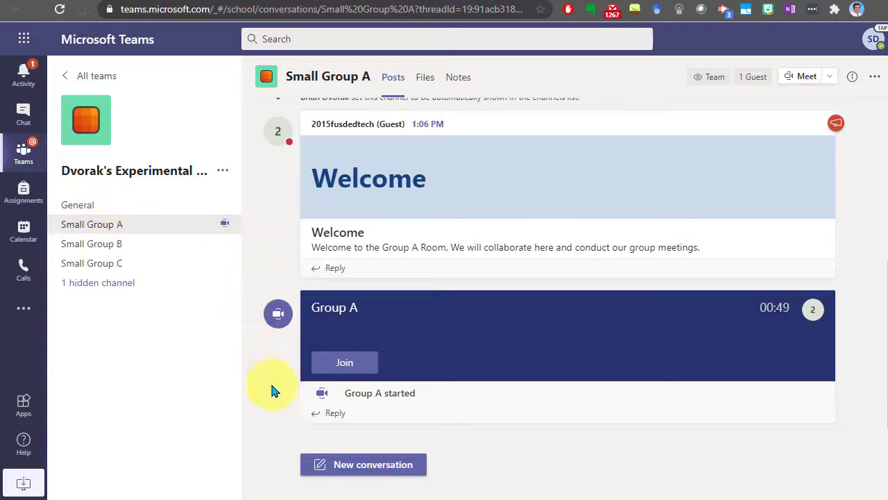
mouse_move(329, 344)
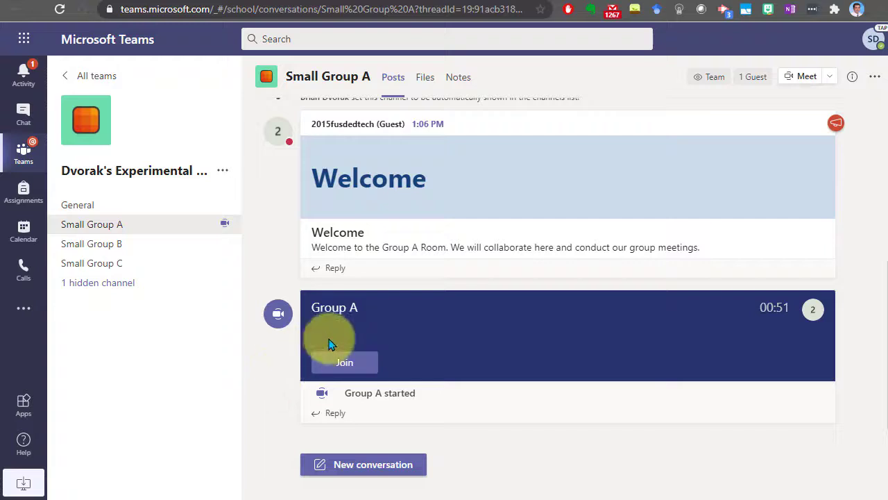
mouse_move(760, 333)
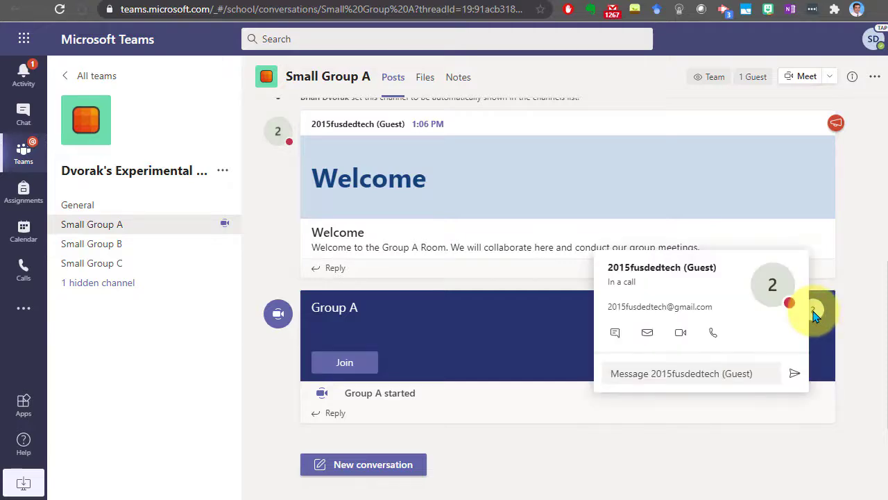
mouse_move(819, 358)
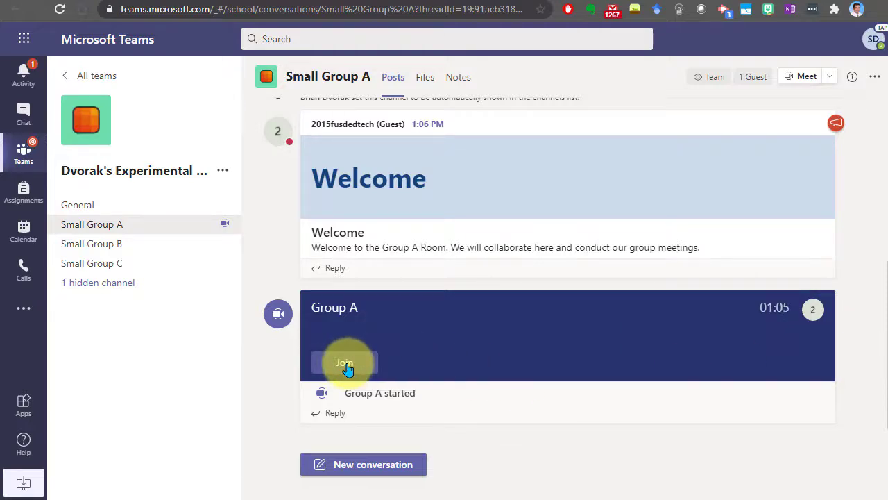
Join the live Group A meeting as the student with camera off and mic muted.
left_click(344, 363)
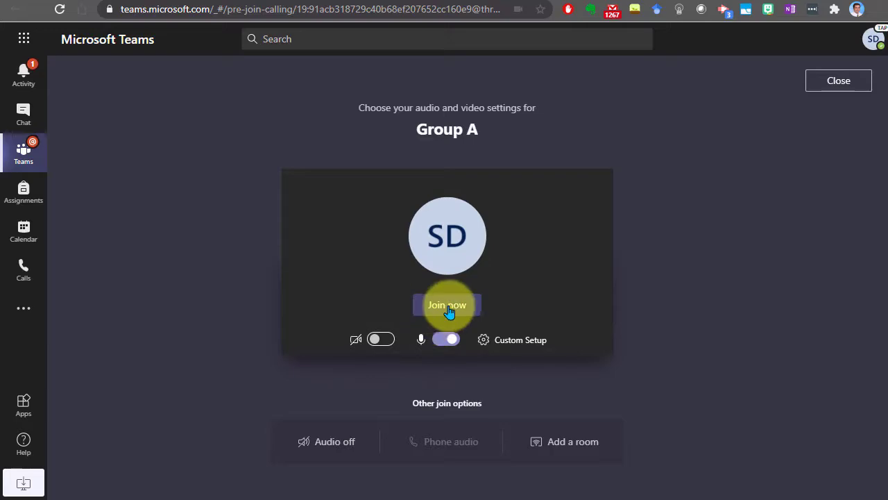
left_click(447, 305)
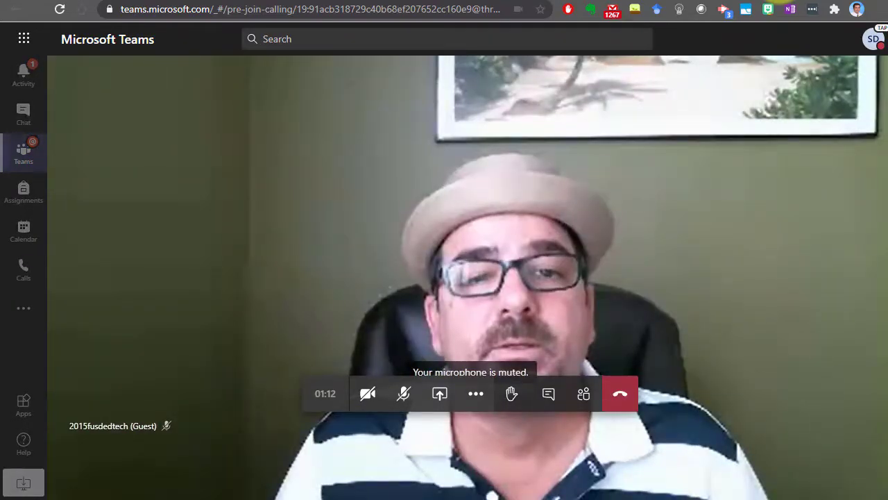
left_click(583, 394)
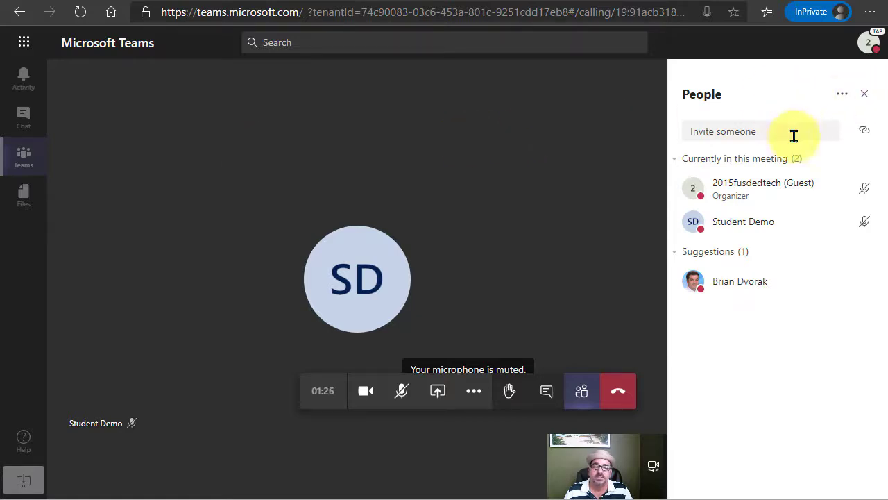
View Student Demo's contact card in the organizer's People panel.
left_click(743, 221)
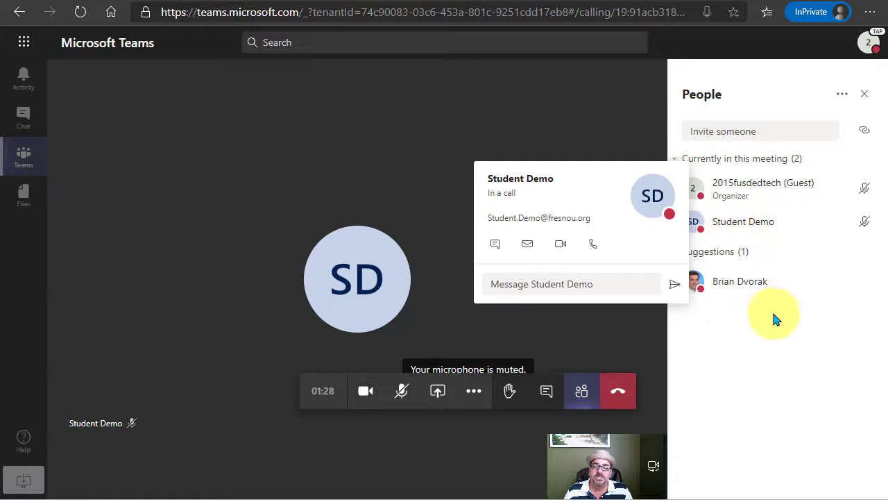
mouse_move(724, 400)
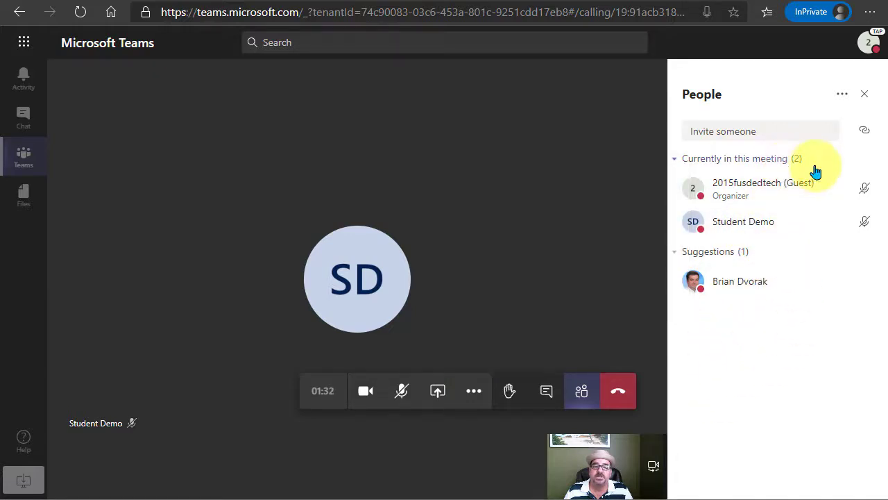
mouse_move(803, 103)
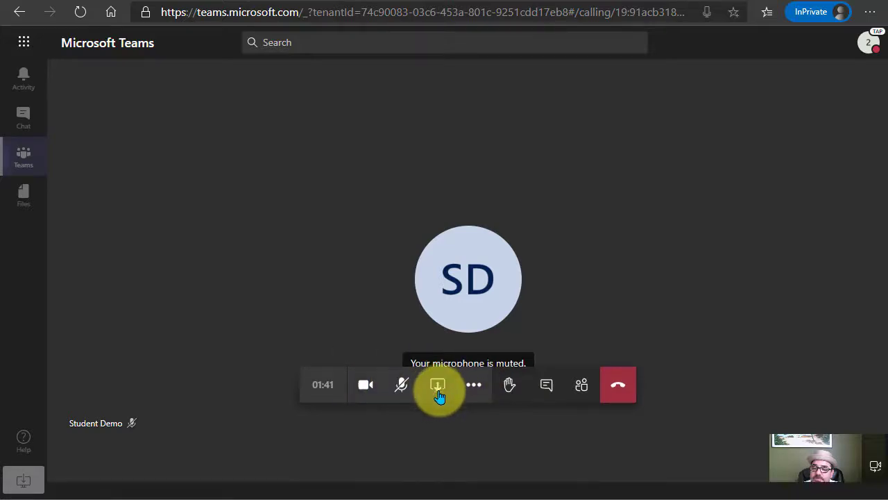
Review the Desktop/Window sharing options, then open the Group A meeting chat.
left_click(437, 385)
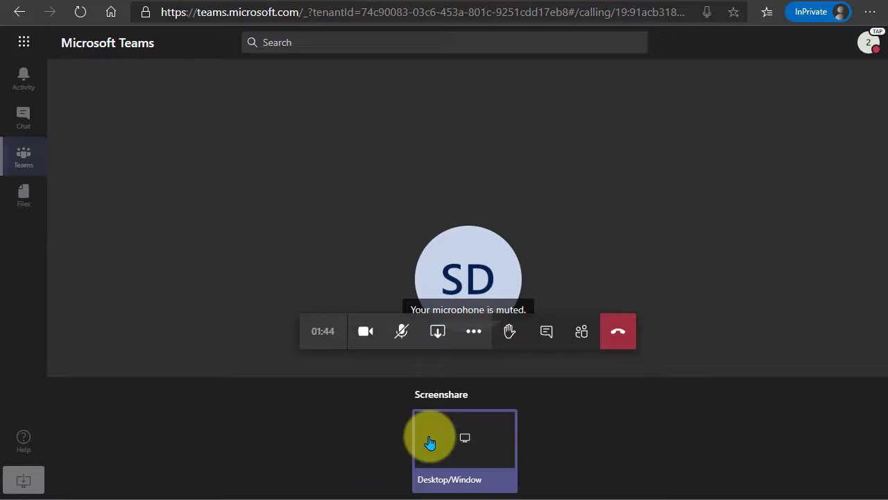
mouse_move(474, 331)
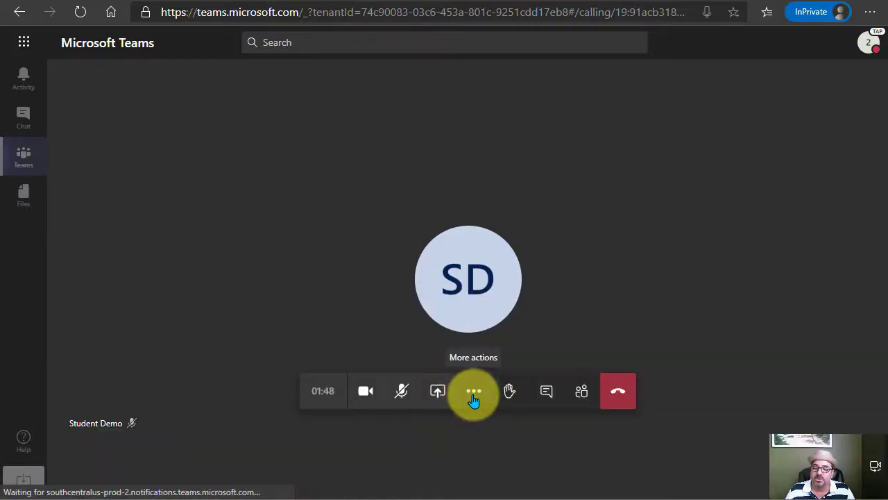
mouse_move(510, 391)
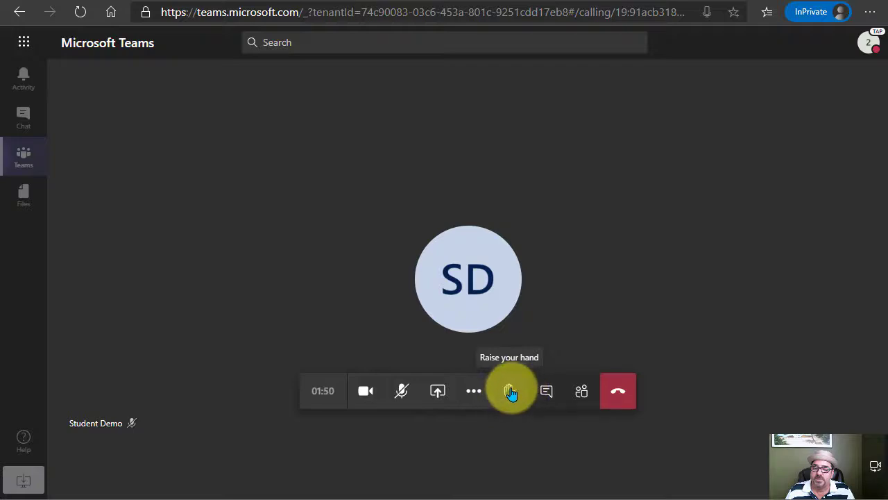
mouse_move(547, 391)
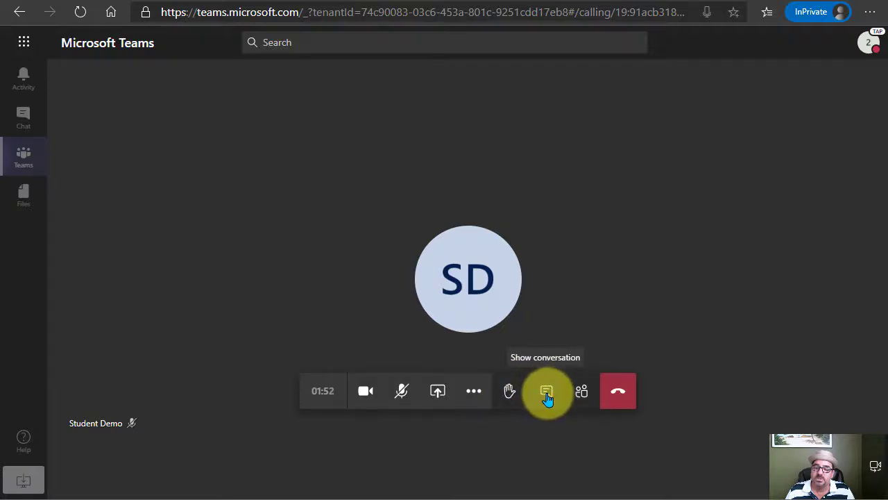
left_click(546, 391)
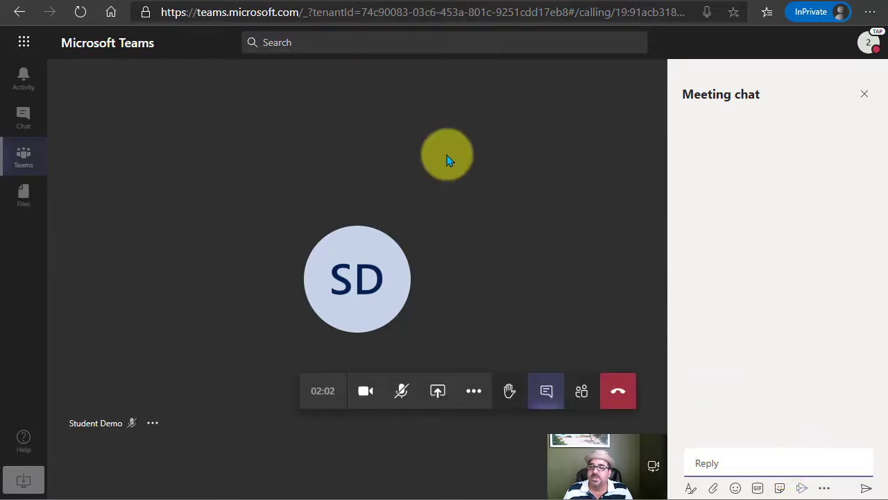
mouse_move(333, 128)
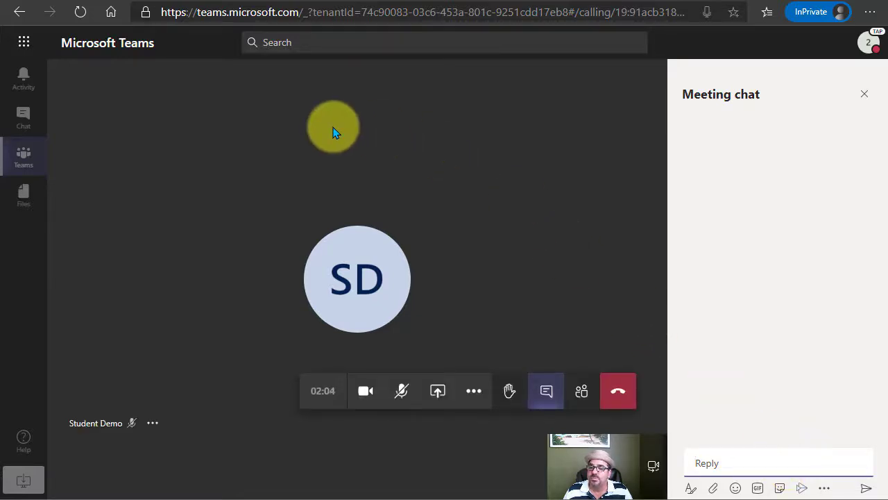
mouse_move(495, 132)
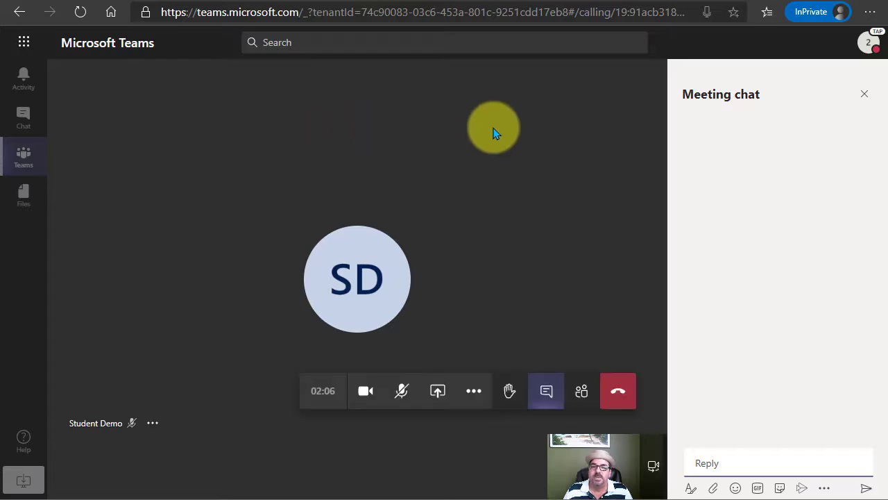